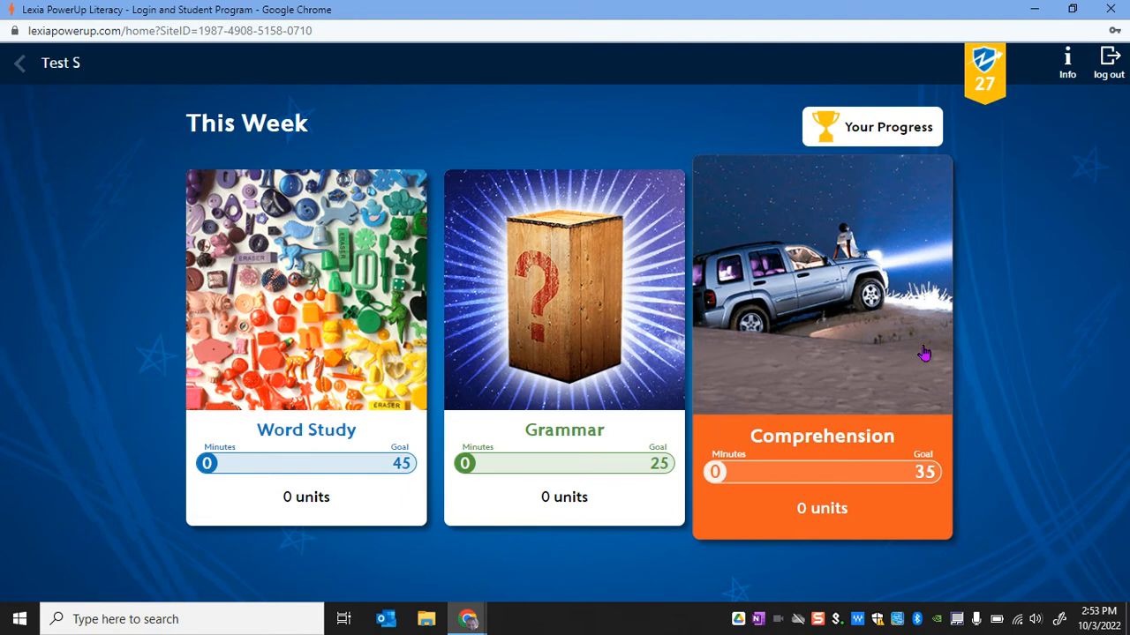
{"action": "mouse_move", "coordinate": [1030, 328]}
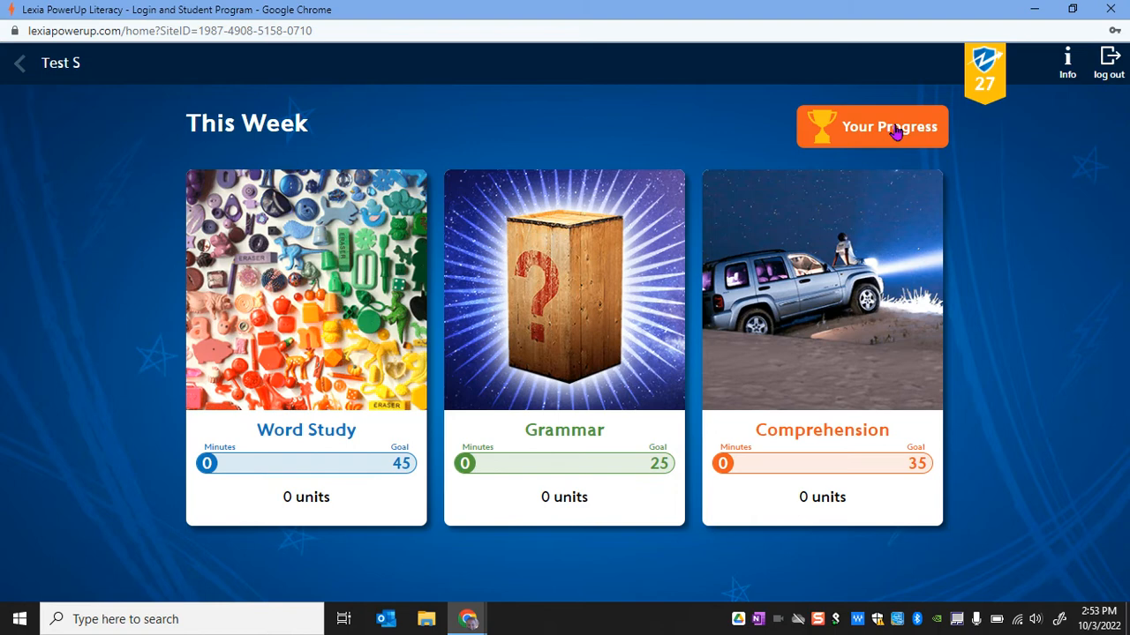
Open Your Progress to see streaks, 19 levels completed and today's 18 minutes
{"action": "left_click", "coordinate": [871, 126]}
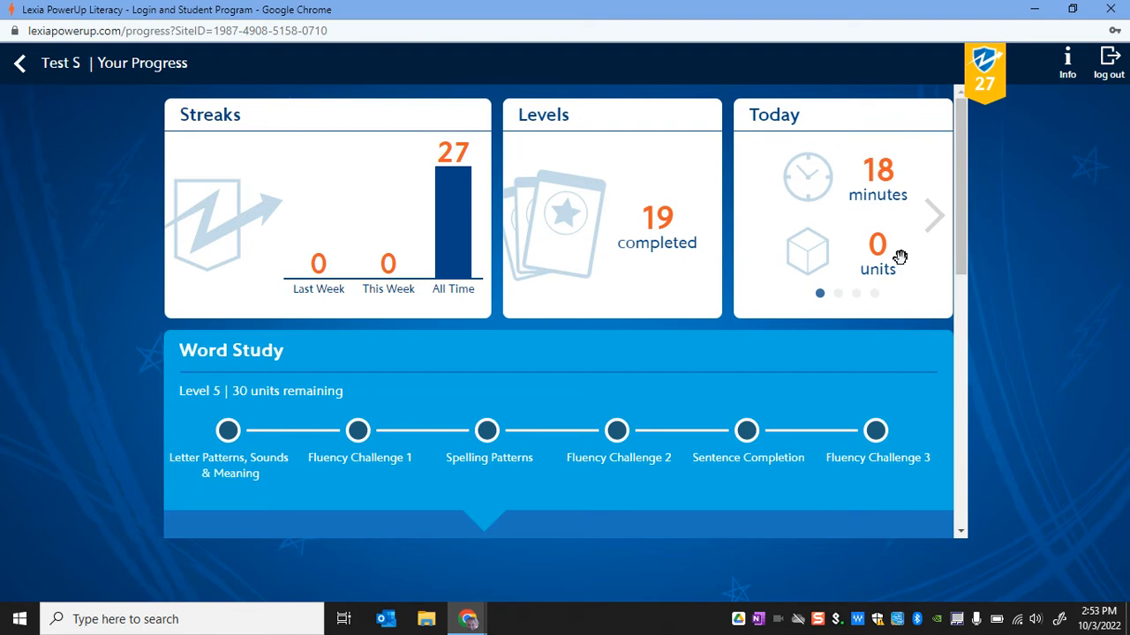
{"action": "mouse_move", "coordinate": [927, 274]}
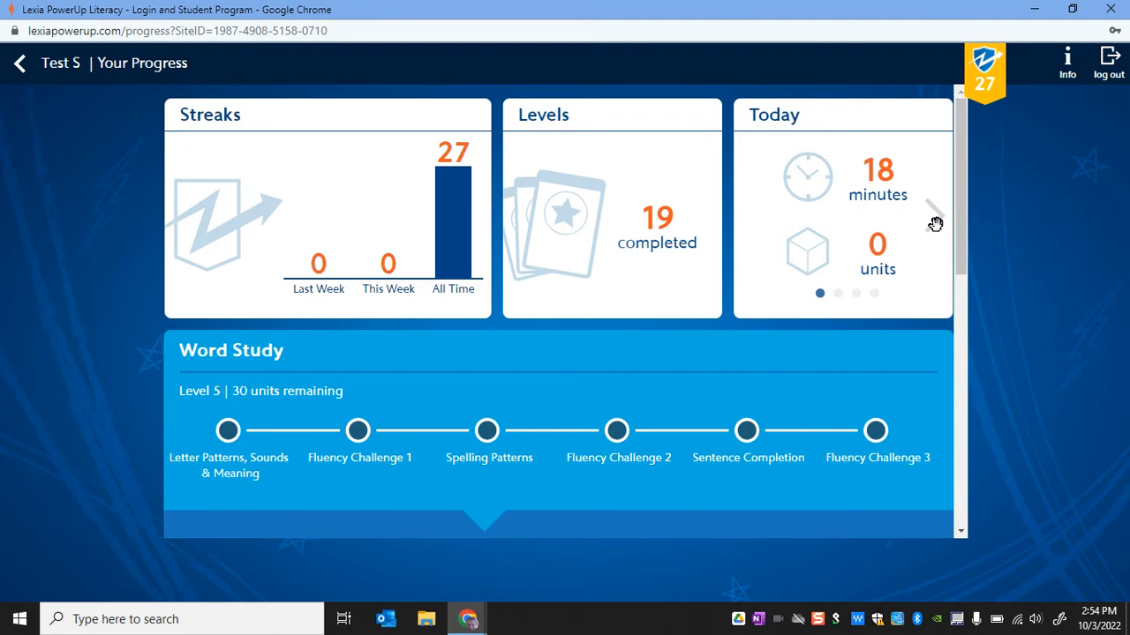
Cycle the usage card through This Week and Last Week to All Time: 85 minutes, 4 units
{"action": "left_click", "coordinate": [933, 215]}
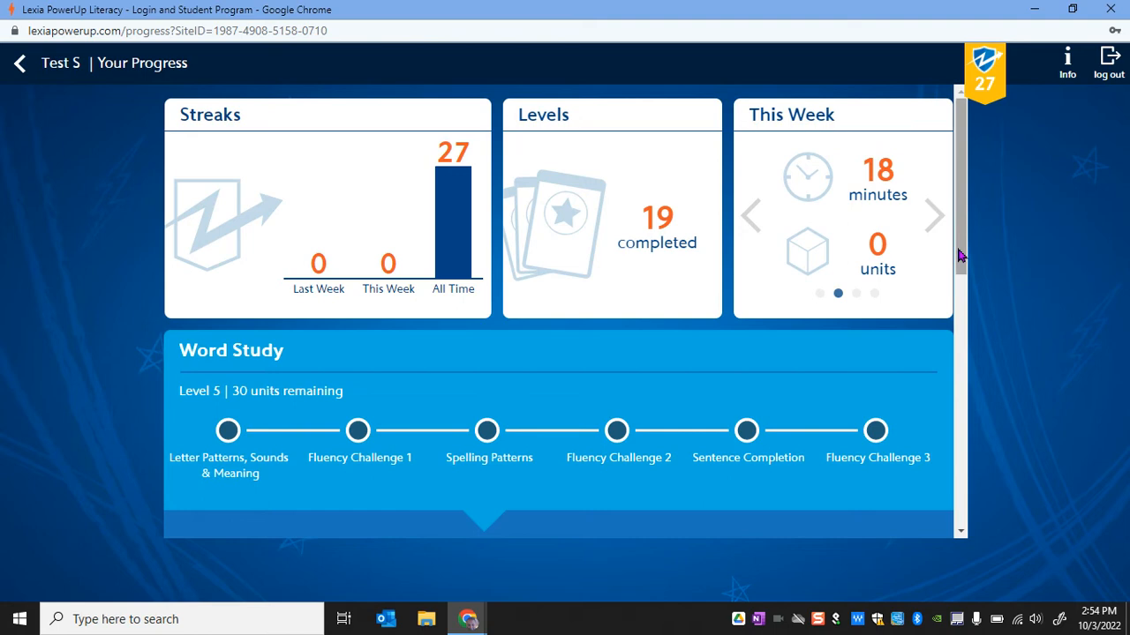
{"action": "left_click", "coordinate": [935, 215]}
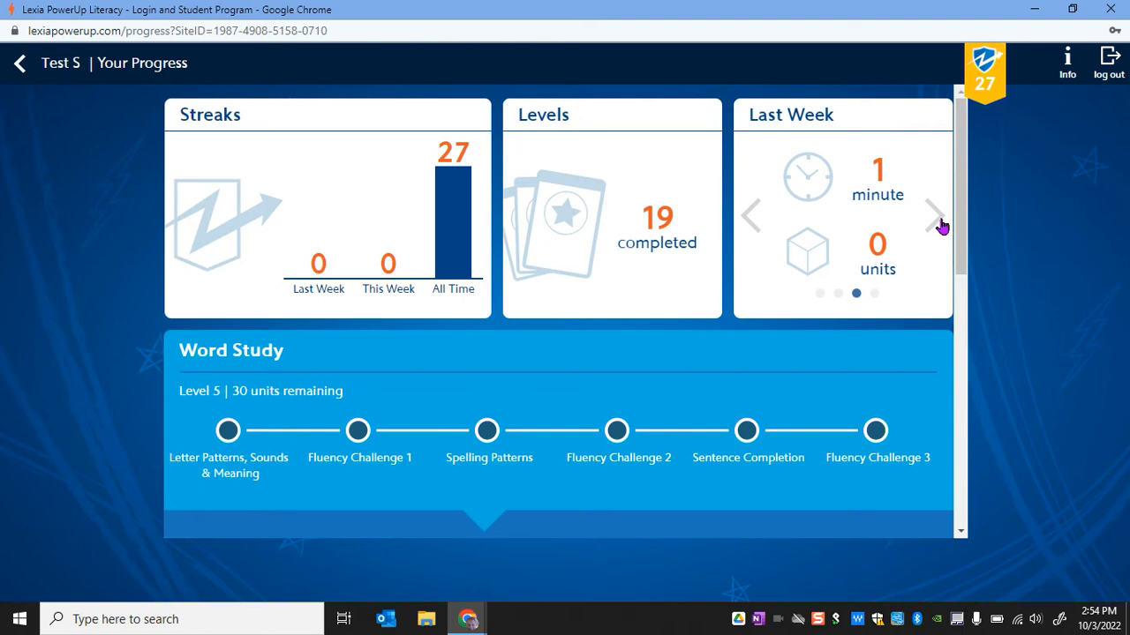
{"action": "mouse_move", "coordinate": [933, 236]}
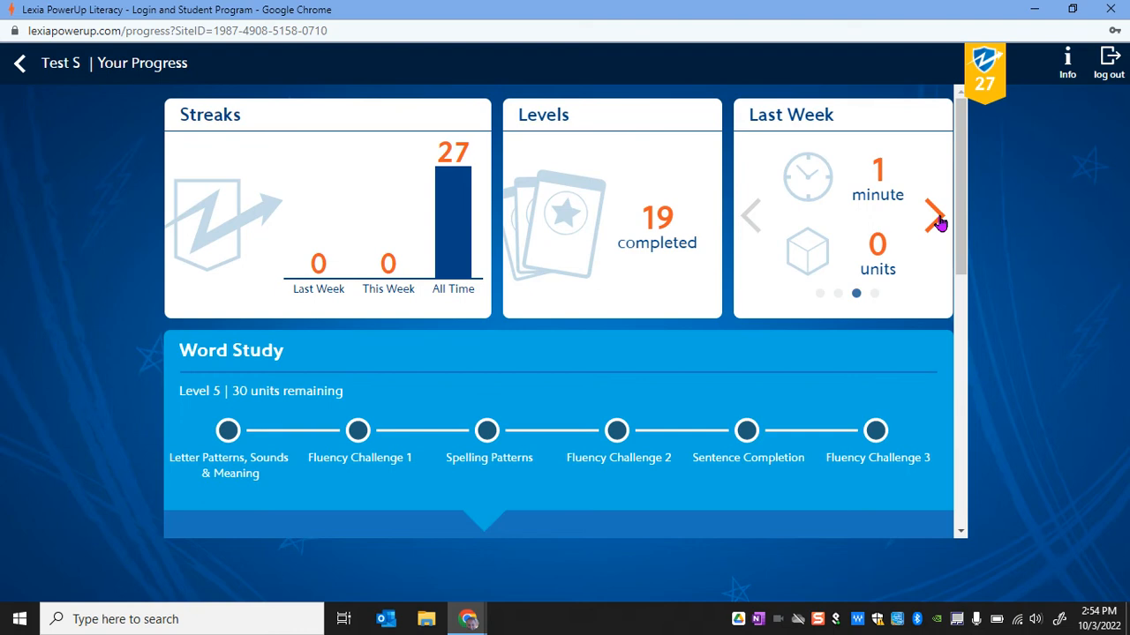
{"action": "left_click", "coordinate": [937, 216]}
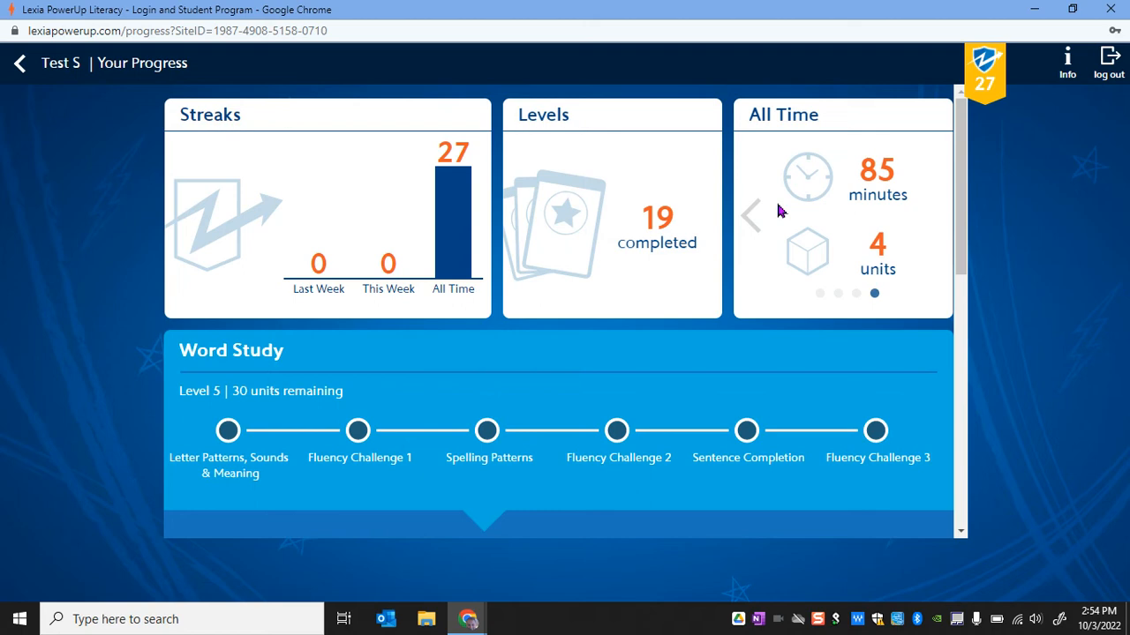
{"action": "mouse_move", "coordinate": [815, 297]}
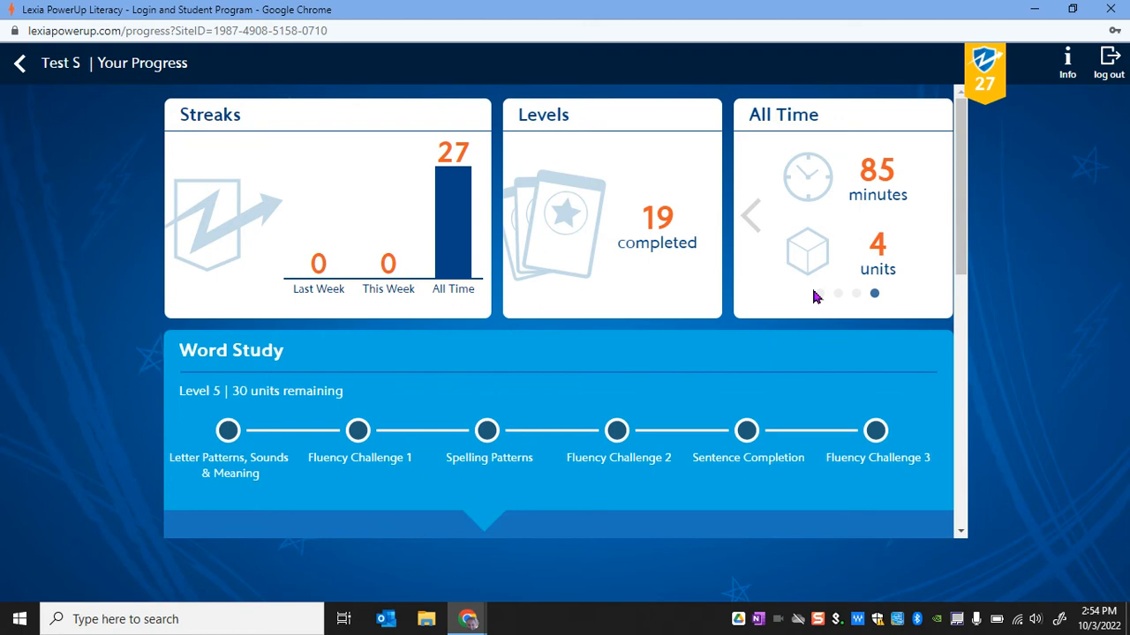
{"action": "mouse_move", "coordinate": [777, 333]}
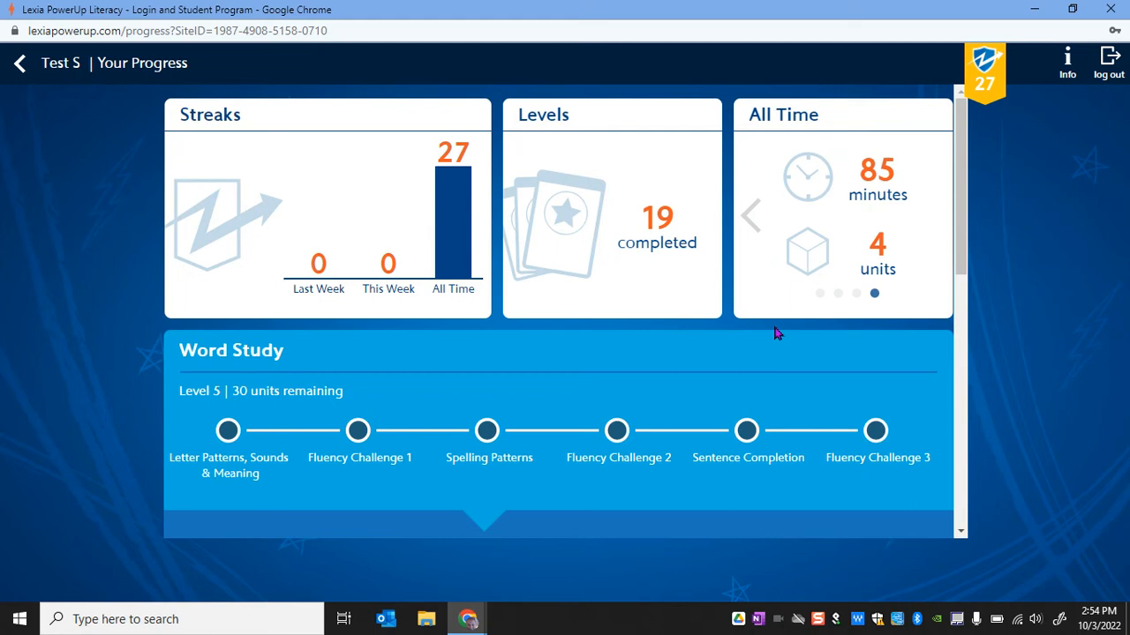
{"action": "mouse_move", "coordinate": [781, 345]}
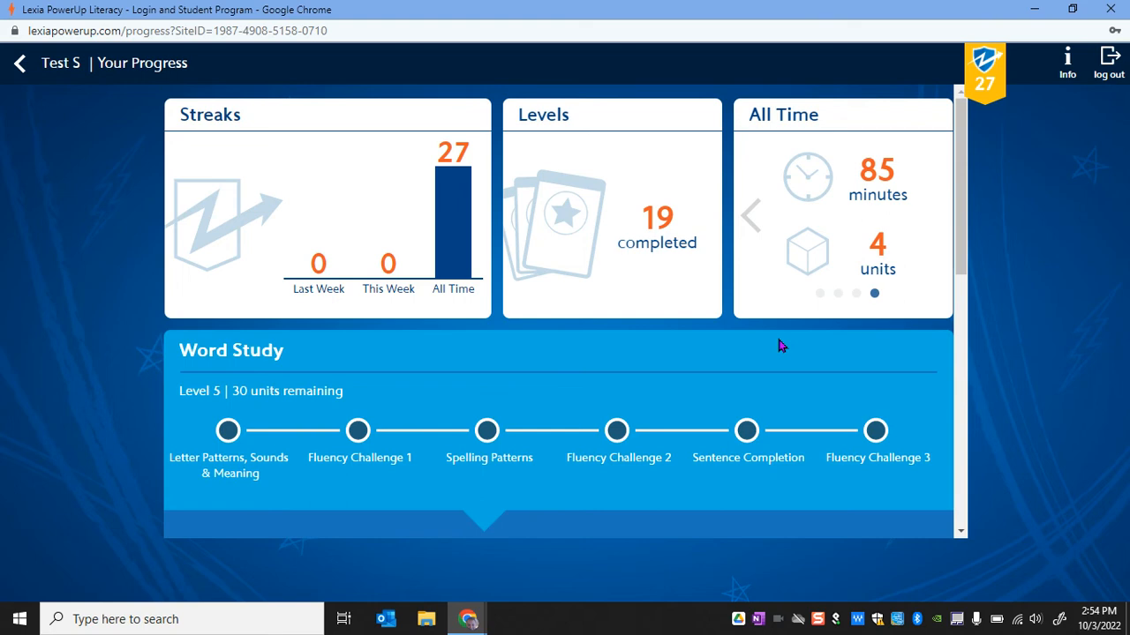
{"action": "mouse_move", "coordinate": [1041, 103]}
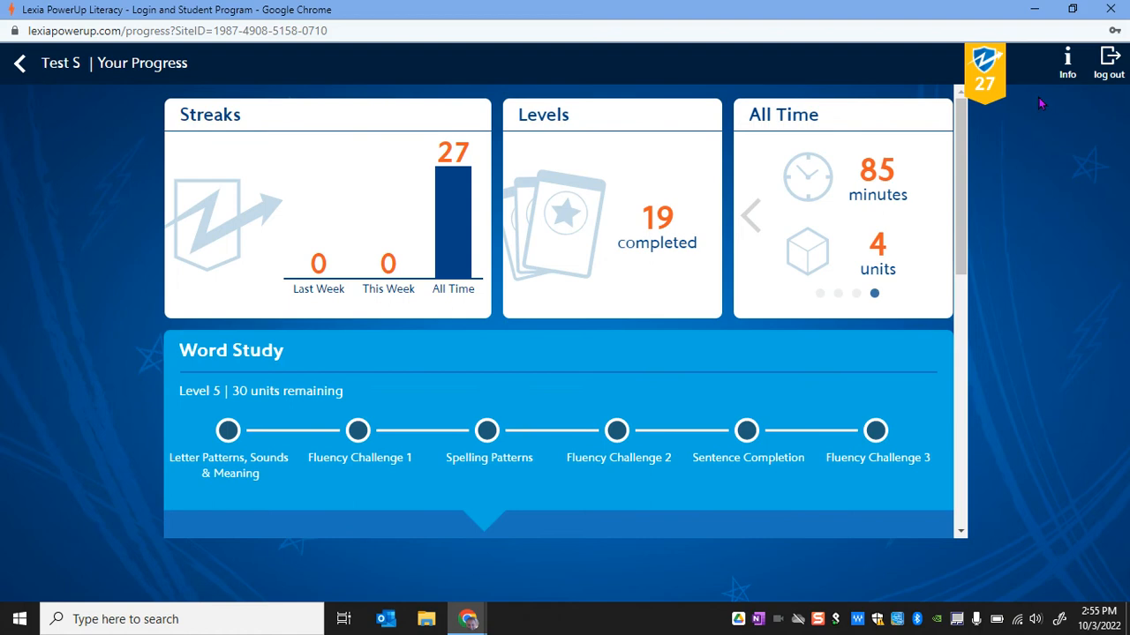
{"action": "scroll", "scroll_direction": "down", "scroll_amount": 3}
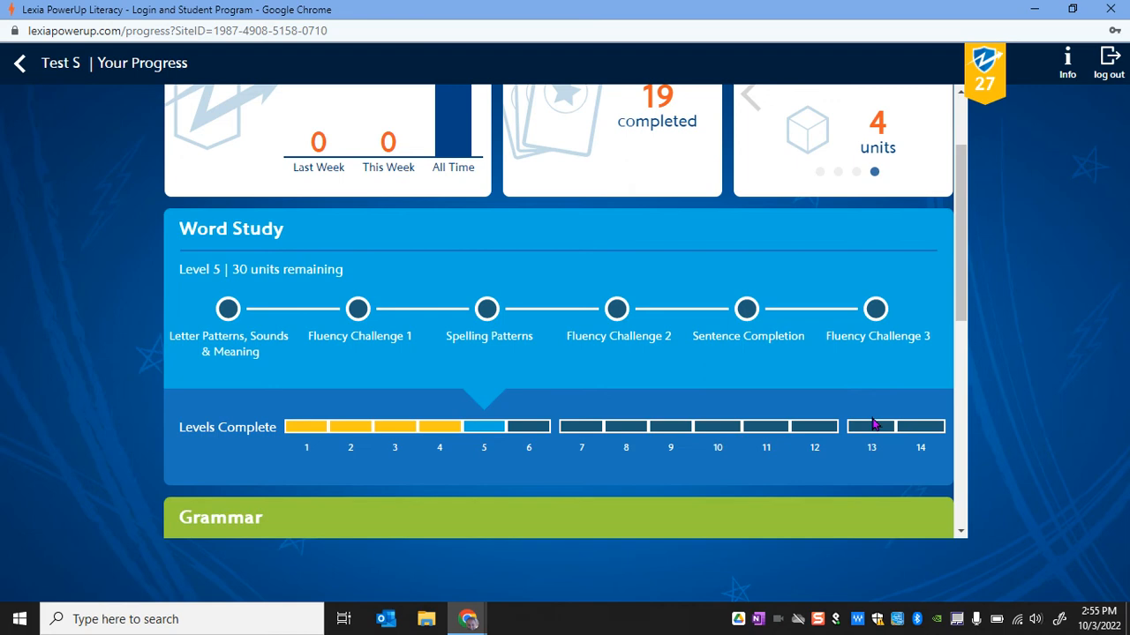
{"action": "scroll", "scroll_direction": "down", "scroll_amount": 3}
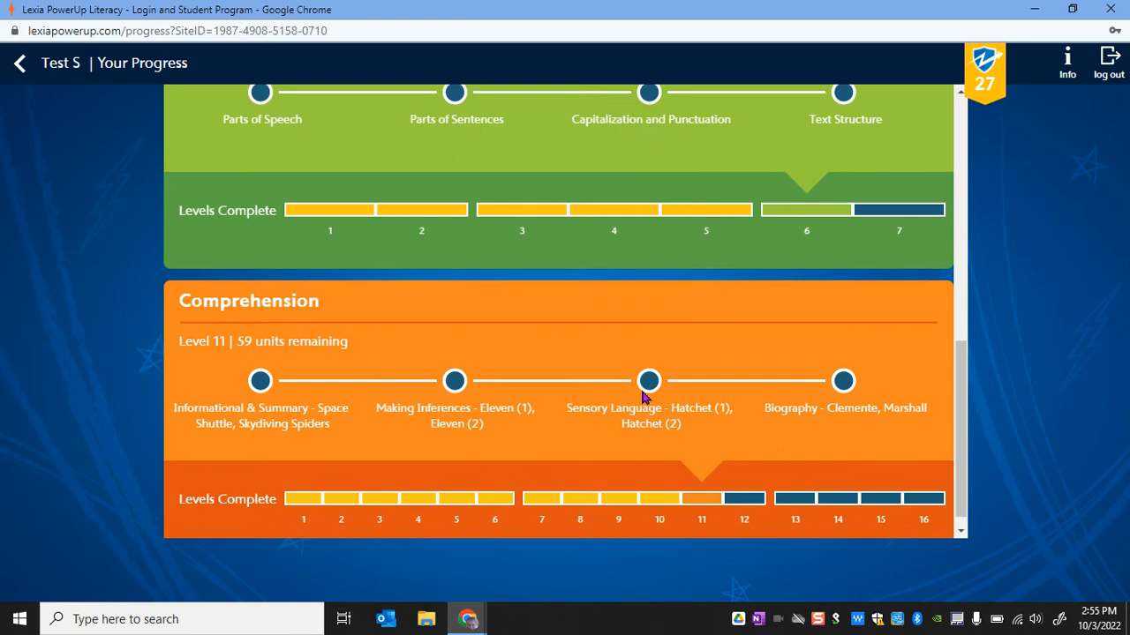
{"action": "scroll", "scroll_direction": "down", "scroll_amount": 3}
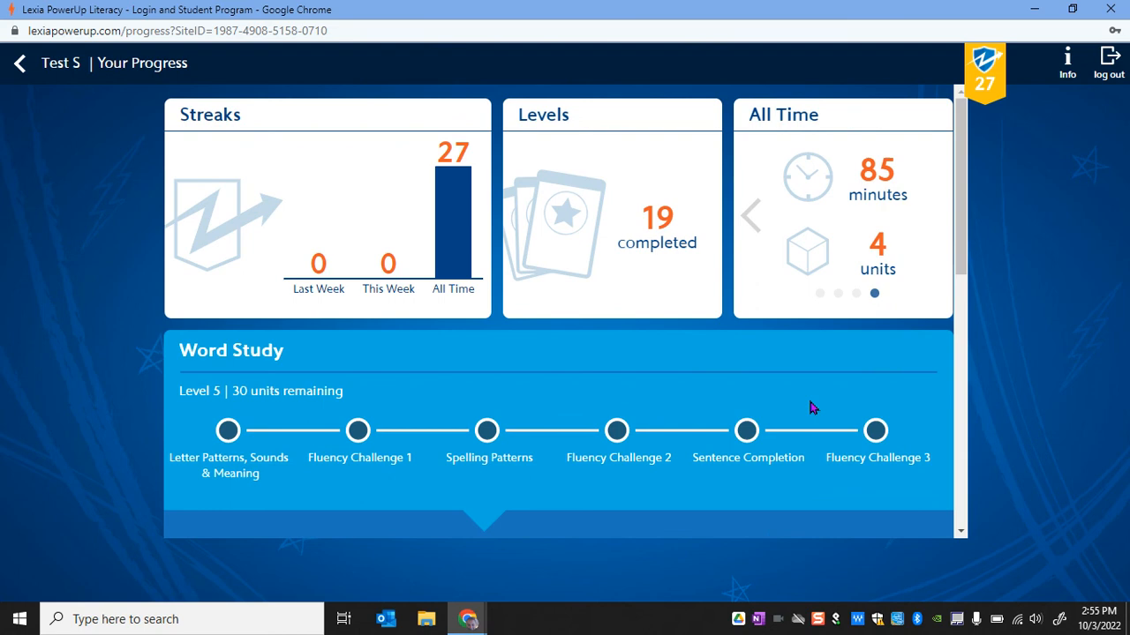
{"action": "mouse_move", "coordinate": [1015, 399]}
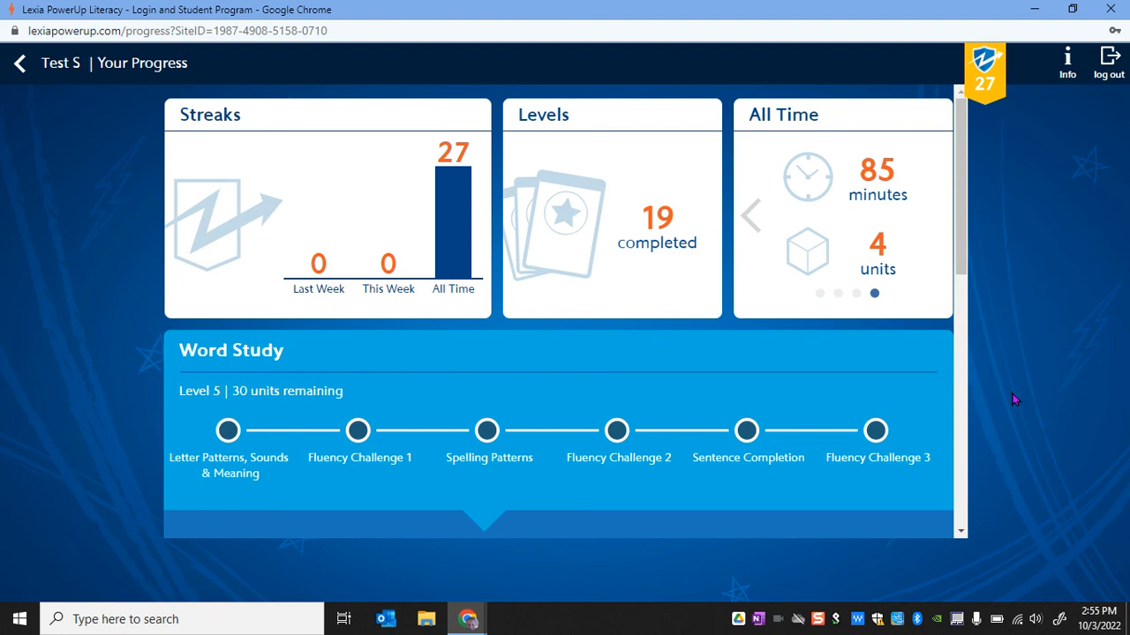